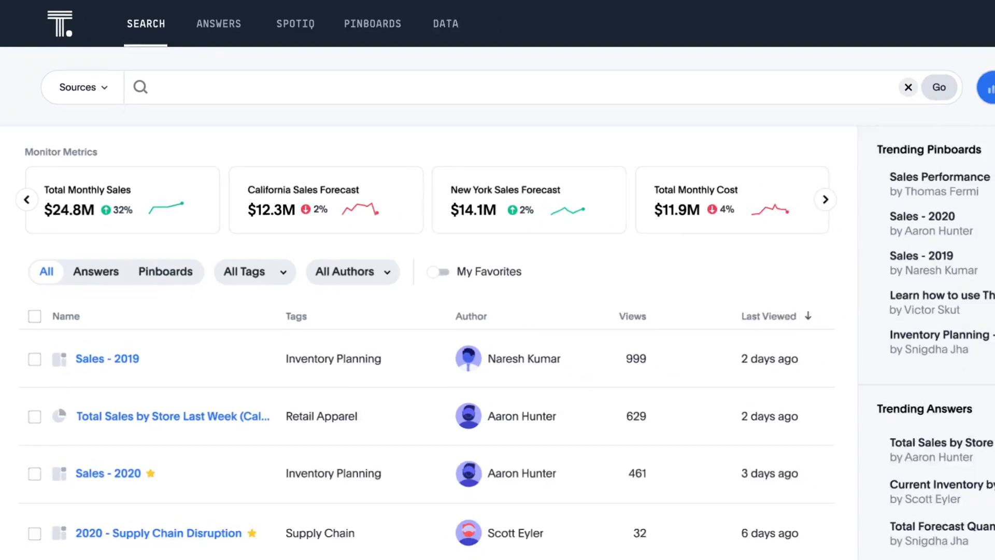
# - Search for 'Massachusetts stores sales' to list matching answers and pinboards
pyautogui.write('Massachusetts stores sales')
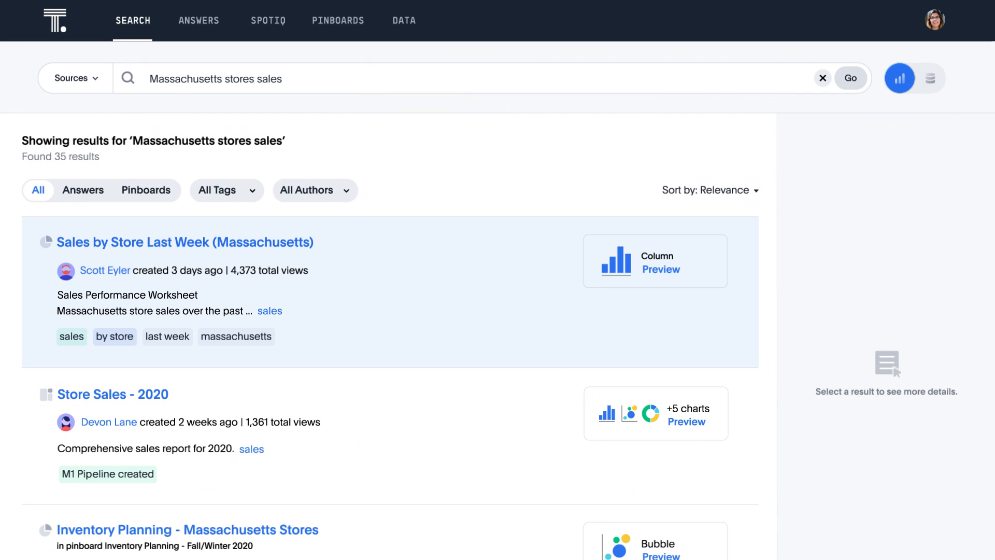
# - Enter 'top 10 name current saving balance credit score >= 750' in the search bar
pyautogui.click(184, 242)
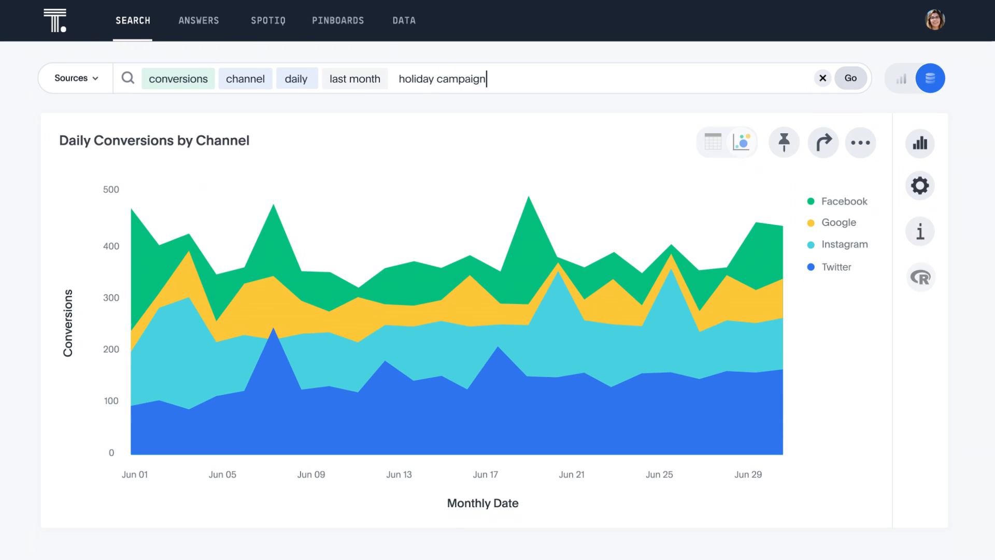
pyautogui.write('top5 s')
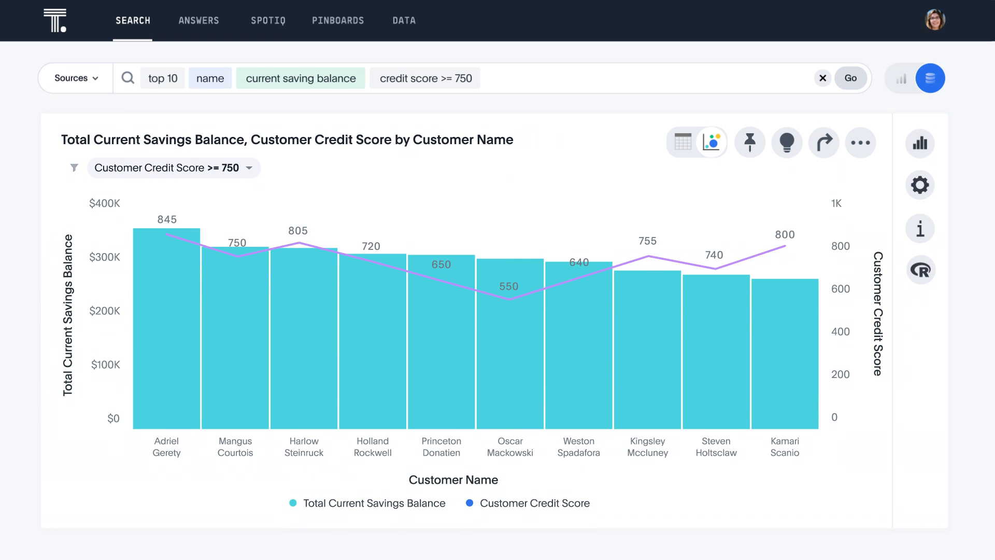
# - Auto-Analyze a data point on the Credit Card Balance insight chart
pyautogui.click(337, 20)
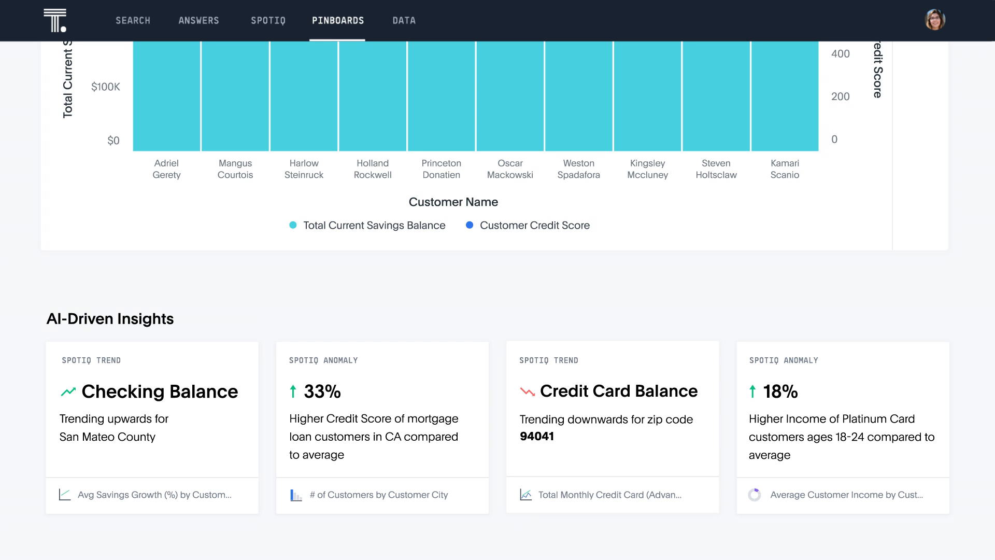
pyautogui.click(268, 21)
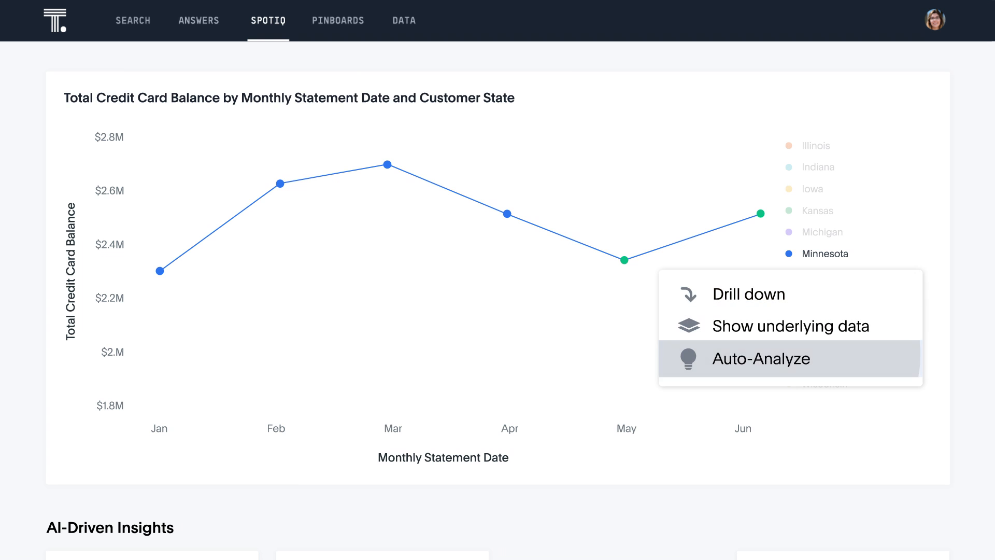
pyautogui.click(759, 358)
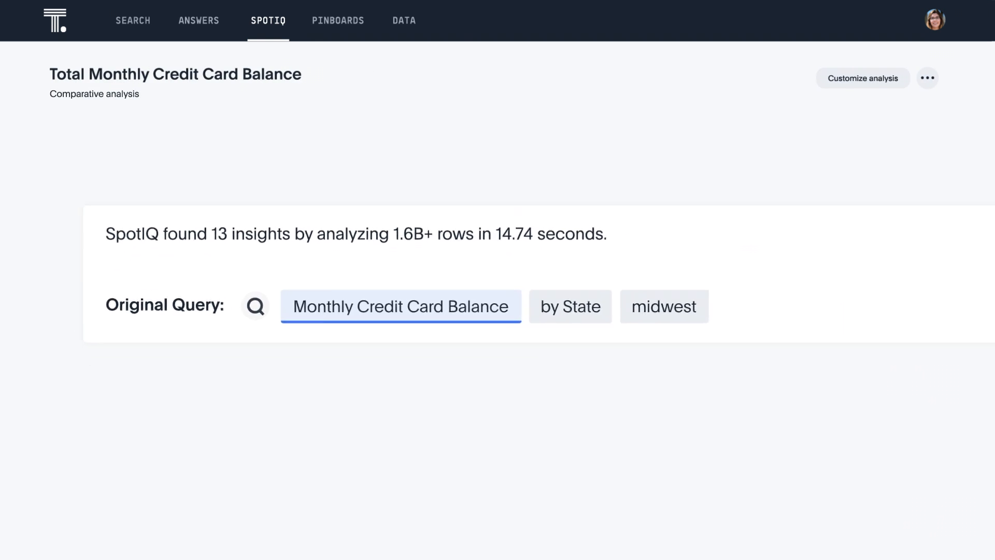
# - Open Banking Cross-Sell Opportunities and right-click Napa County on the Mortgage Customers map
pyautogui.click(337, 20)
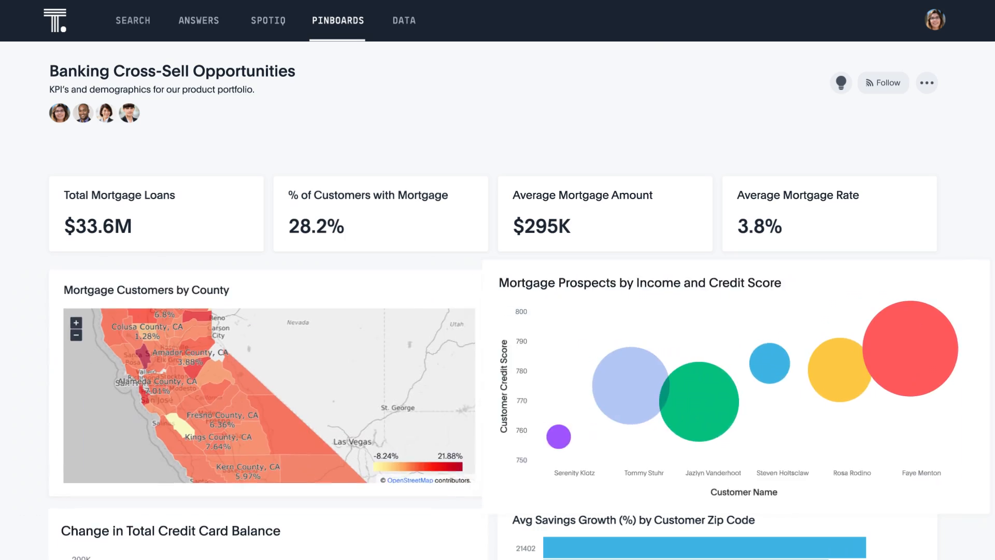
pyautogui.scroll(-3)
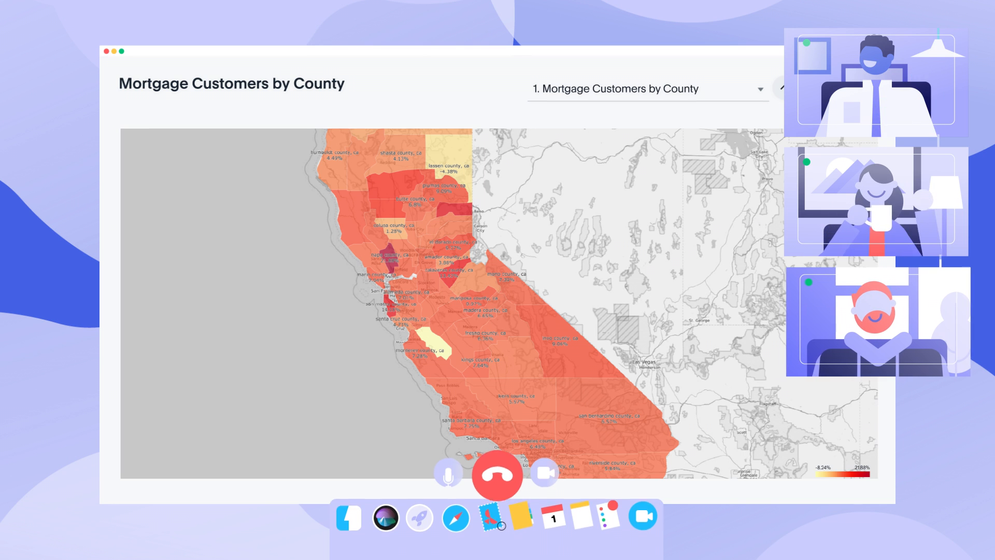
pyautogui.rightClick(387, 257)
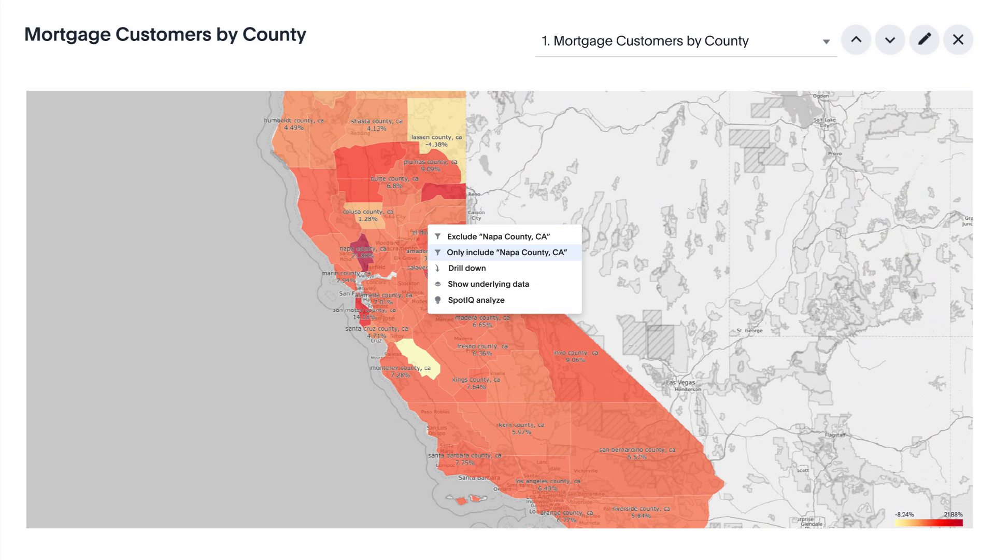
# - Keep only Napa County, CA, then explore the California Customers credit card chart
pyautogui.click(467, 267)
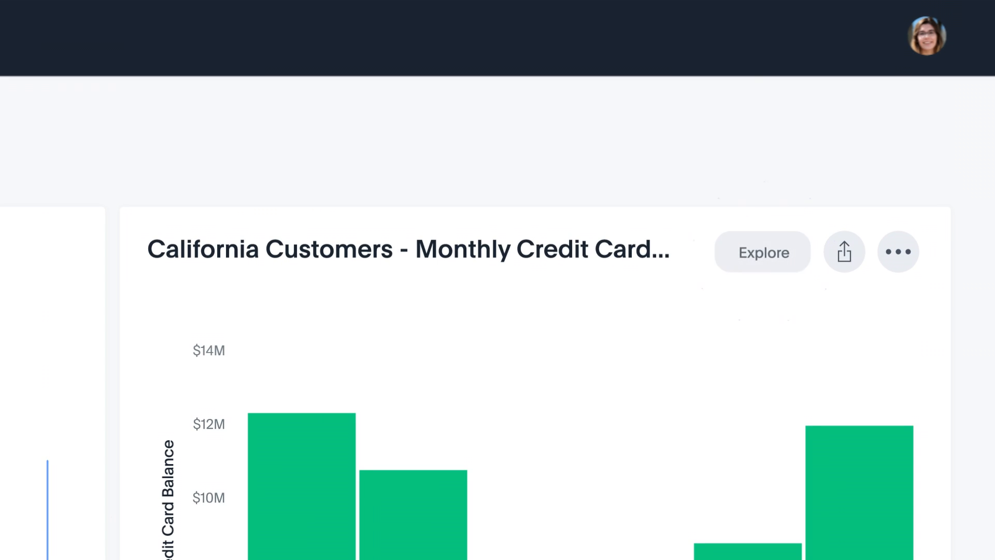
pyautogui.click(761, 252)
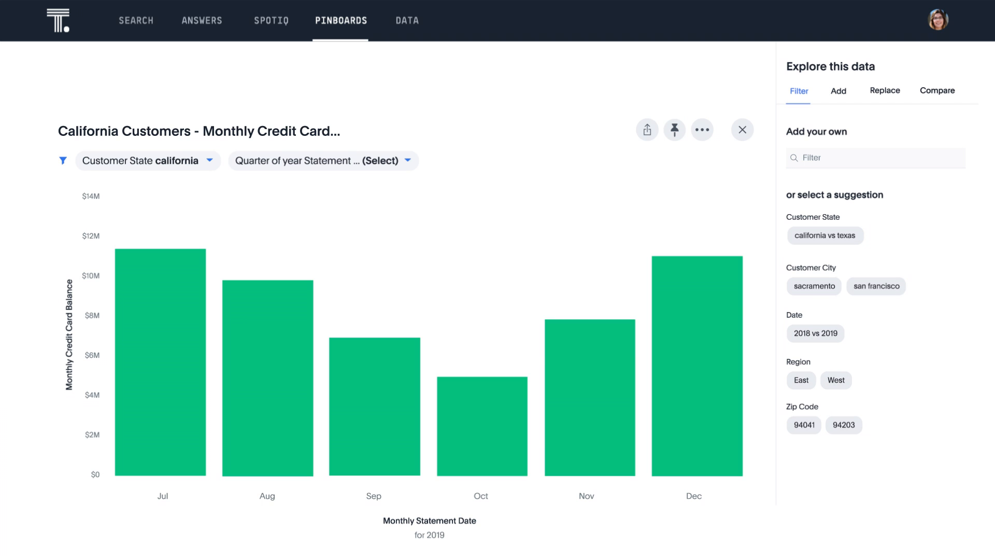